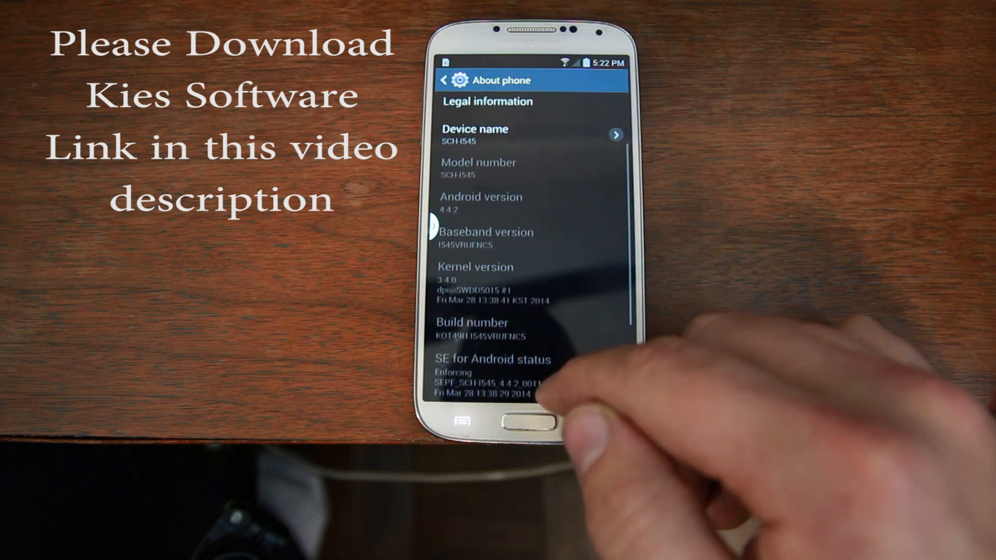
scroll("down", 3)
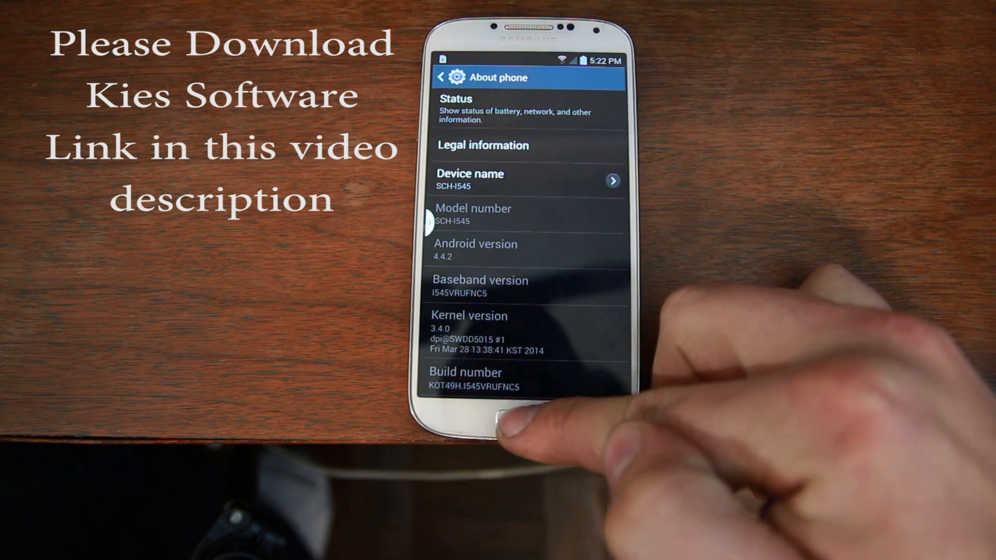
scroll("down", 3)
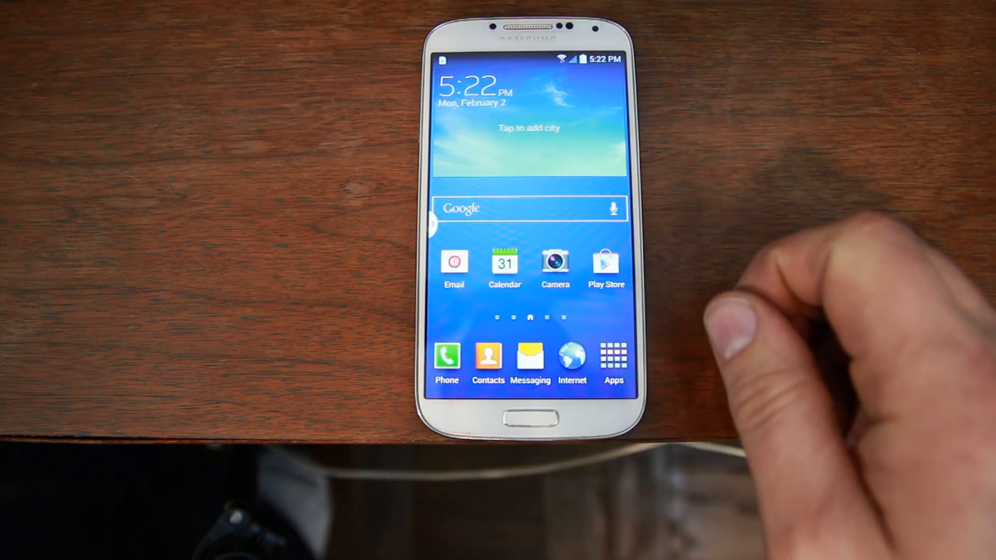
mouse_move(762, 349)
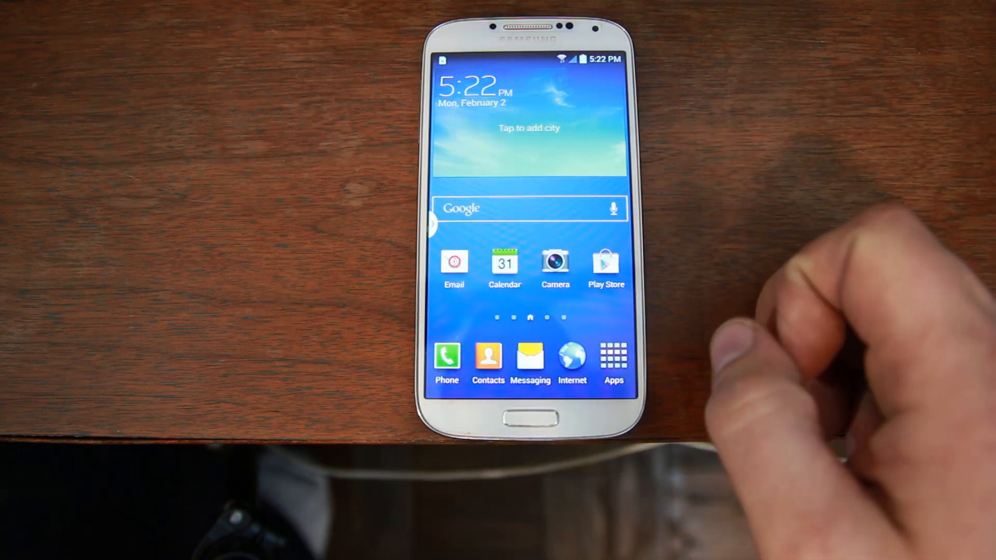